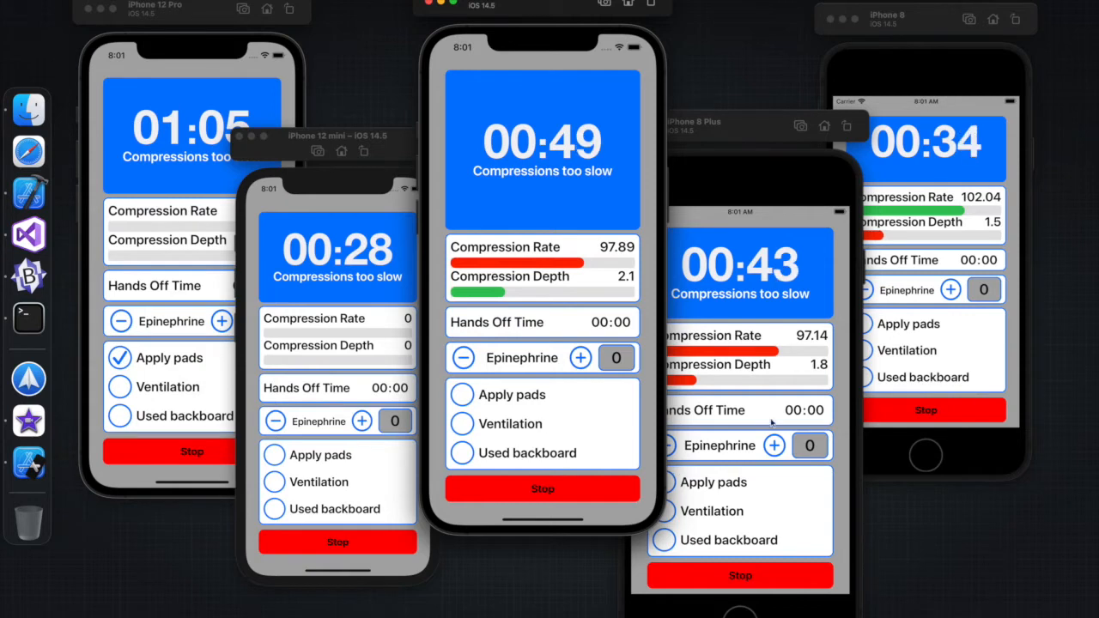
mouse_move(654, 475)
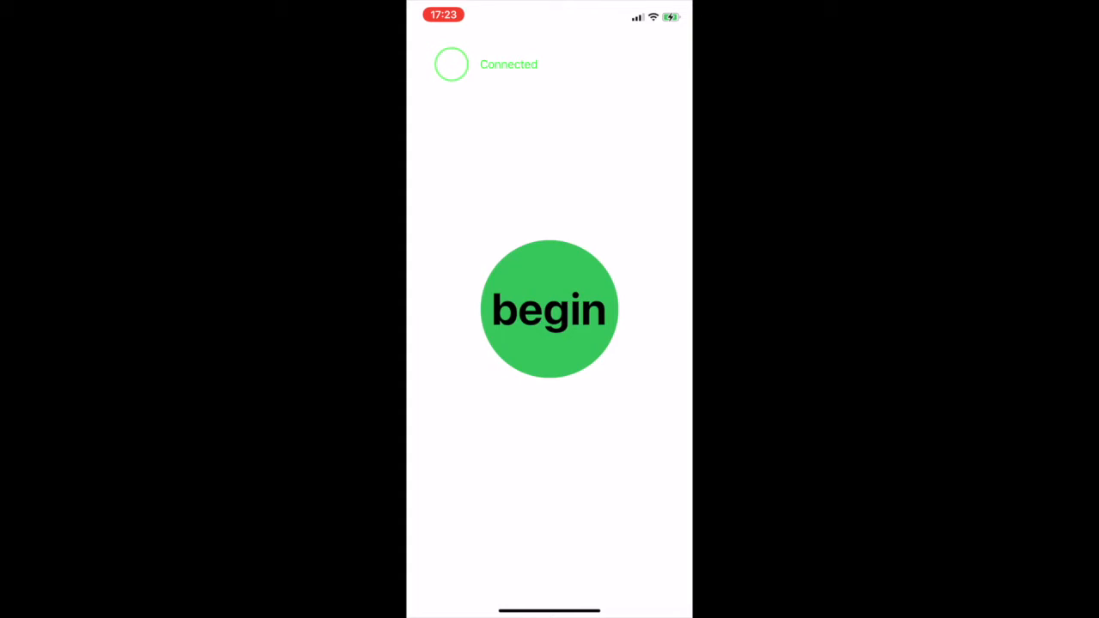
Begin the CPR training session so the timer, compression rate and depth readings start
left_click(549, 309)
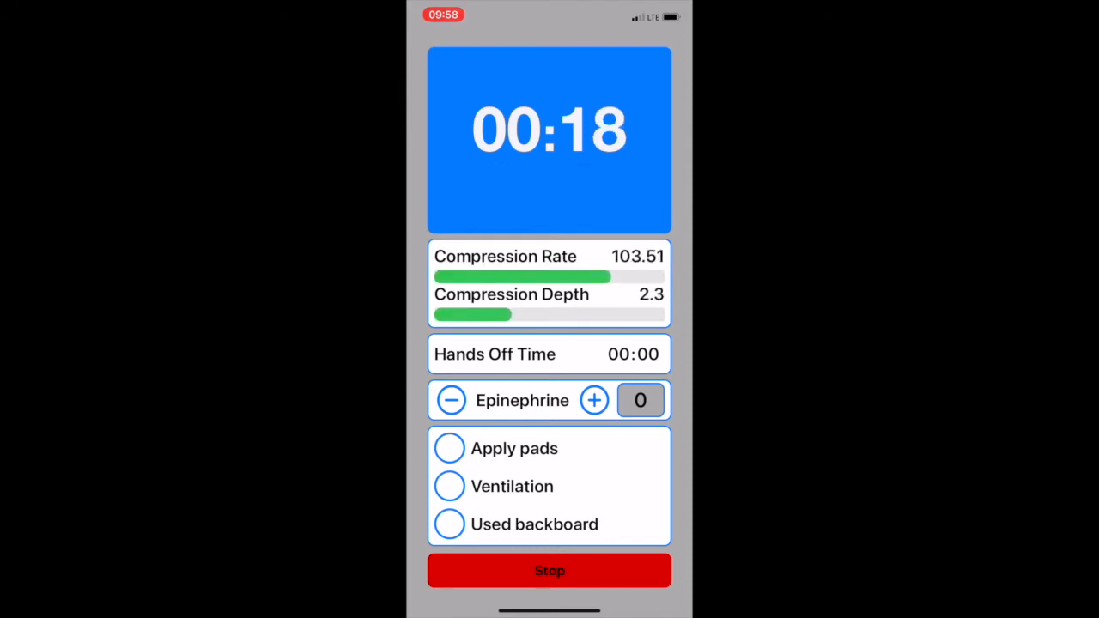
Log an epinephrine dose and mark the Apply pads checkbox
left_click(593, 401)
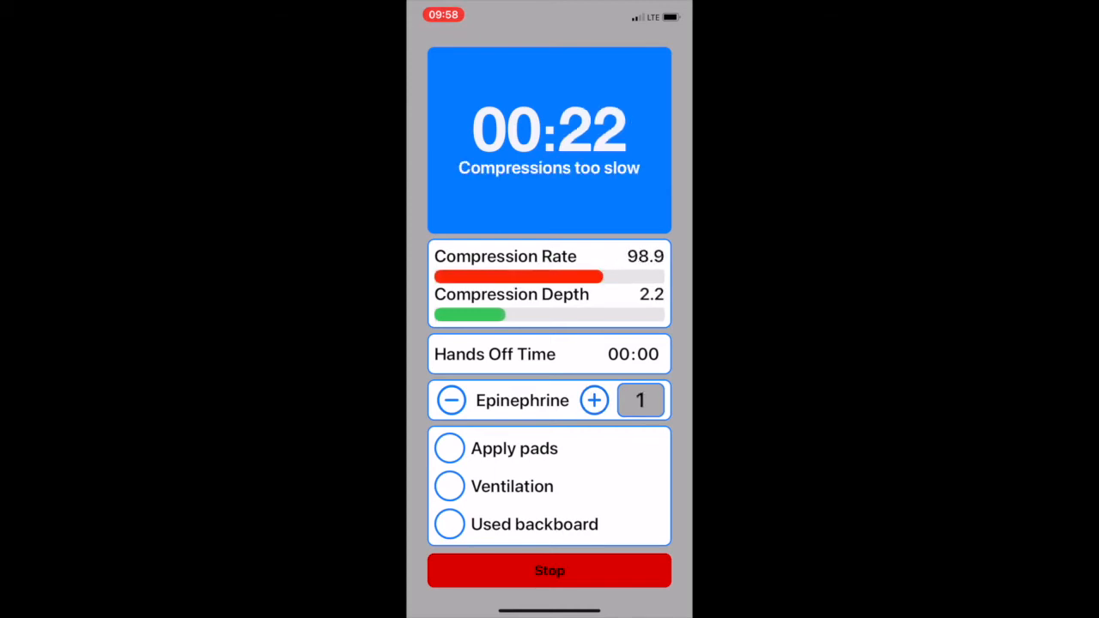
left_click(449, 449)
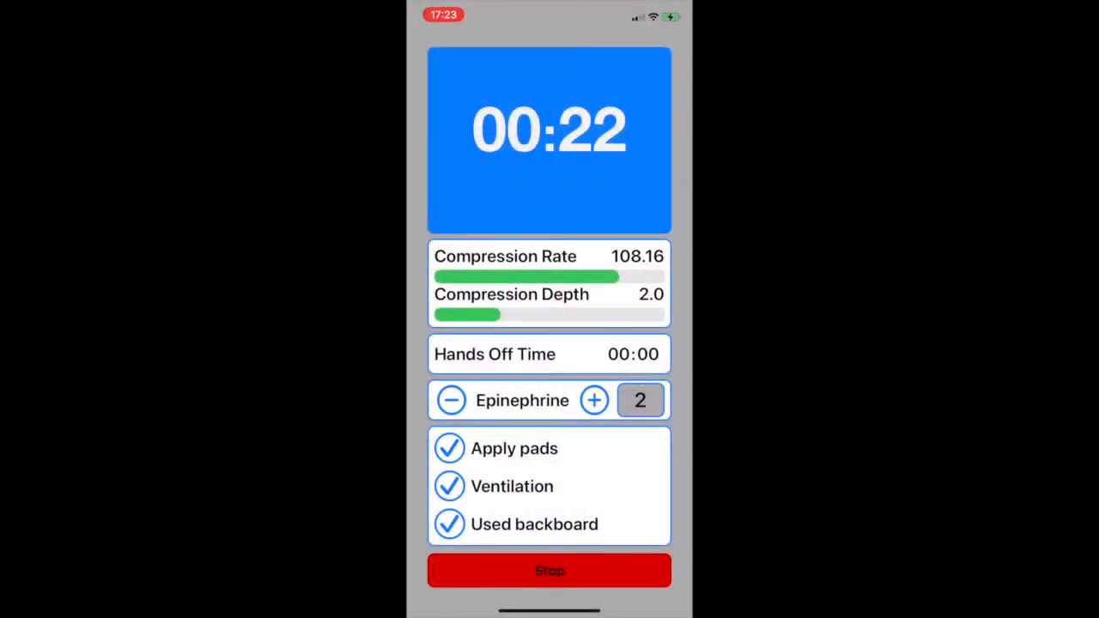
Stop and confirm ending the session, then view the results graphs
left_click(549, 571)
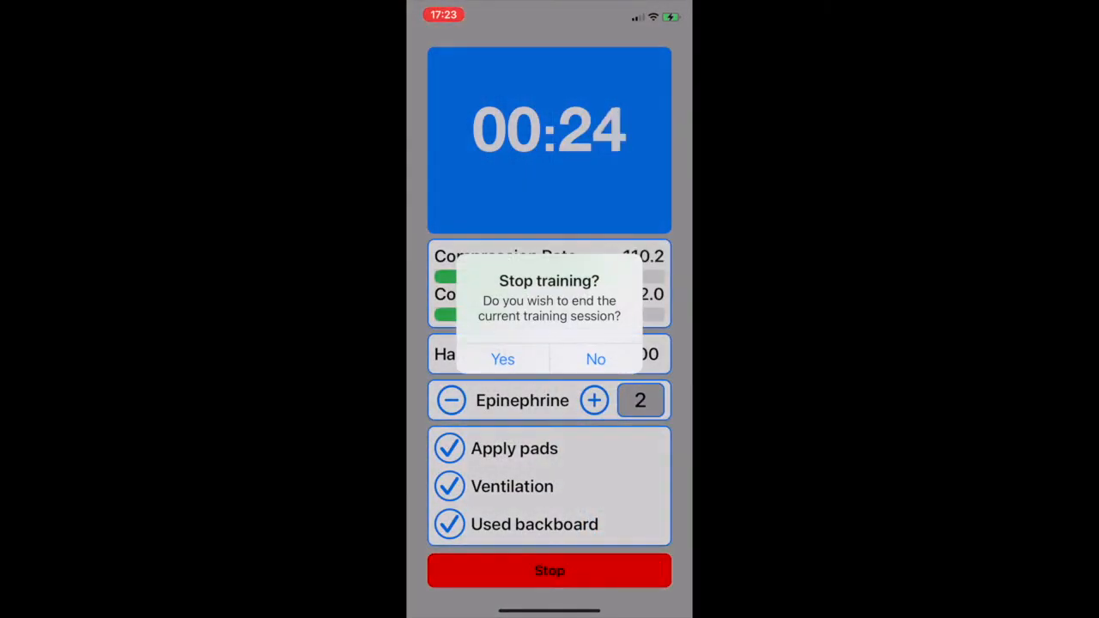
left_click(503, 359)
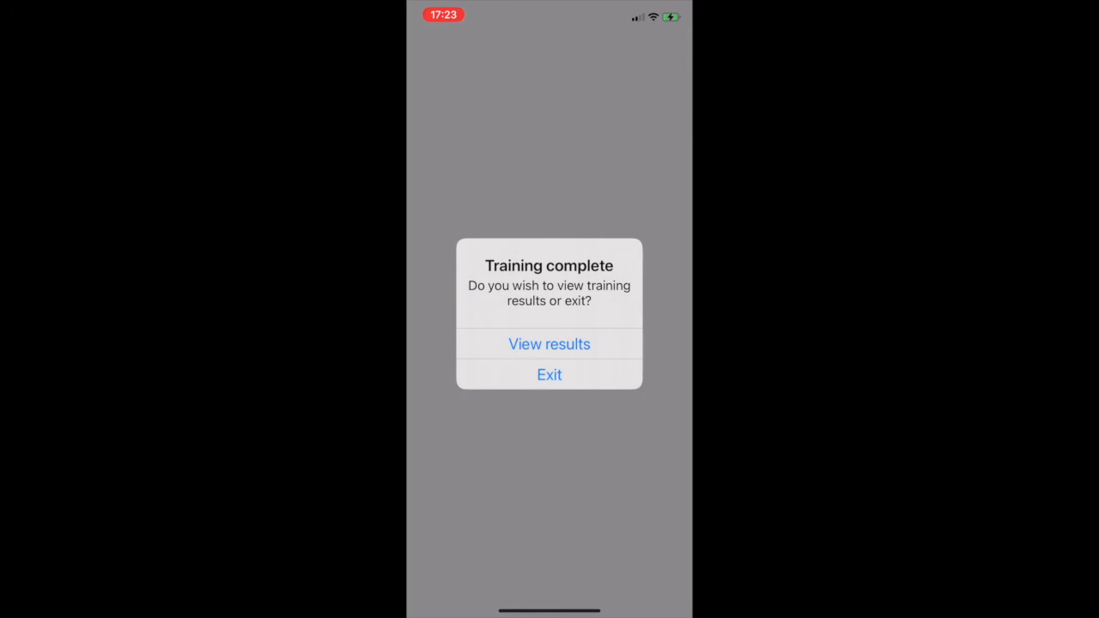
left_click(549, 344)
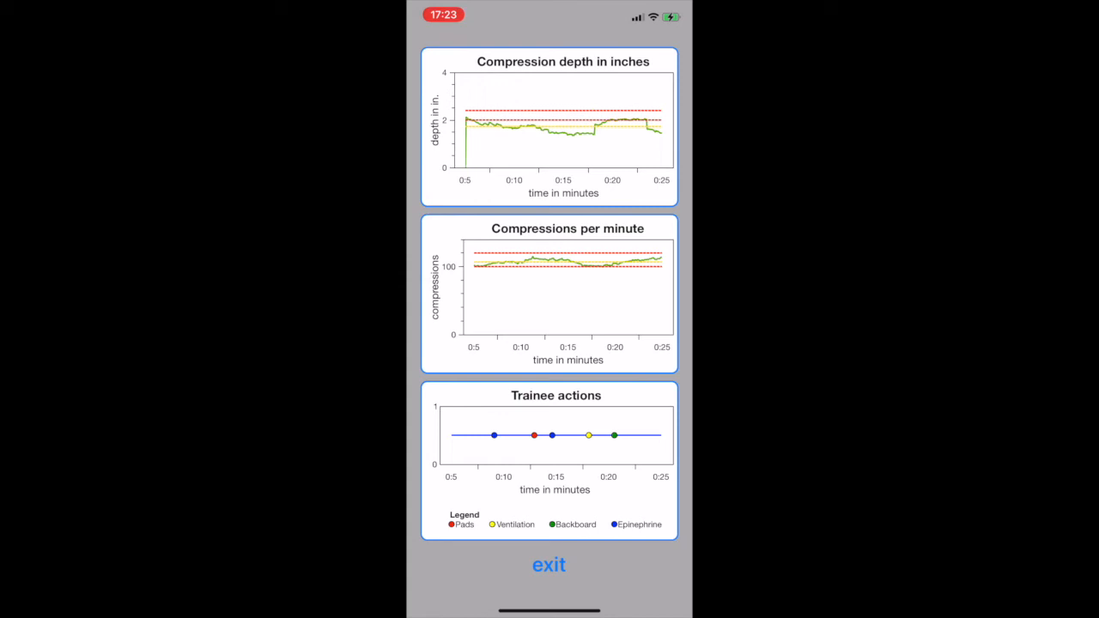
Export the CPR_training_data results file via AirDrop to the nearby MacBook
left_click(549, 565)
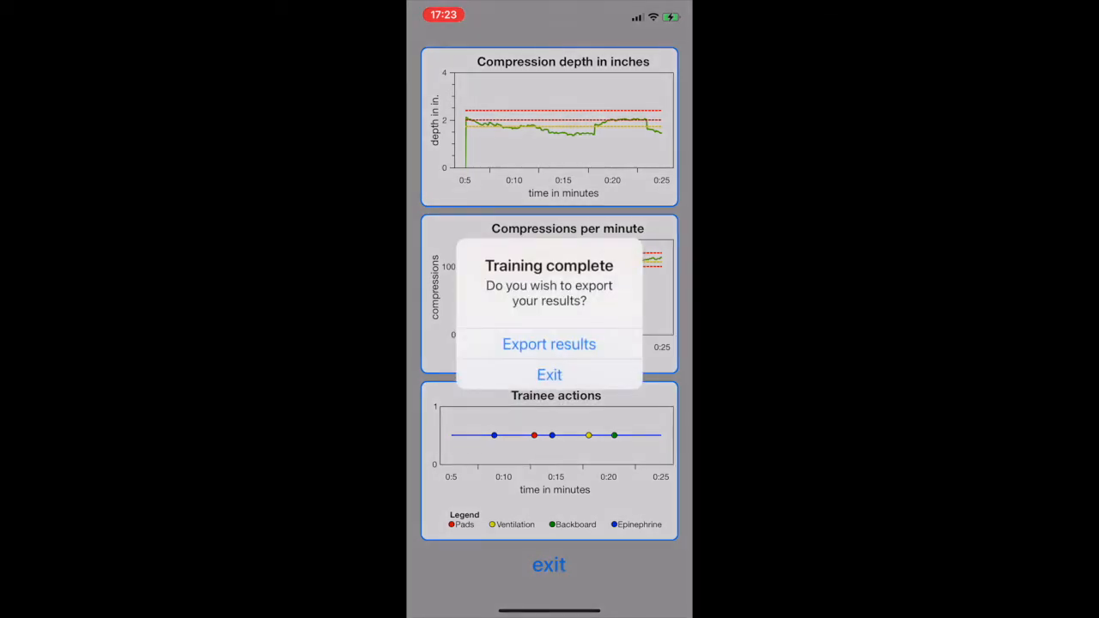
left_click(549, 344)
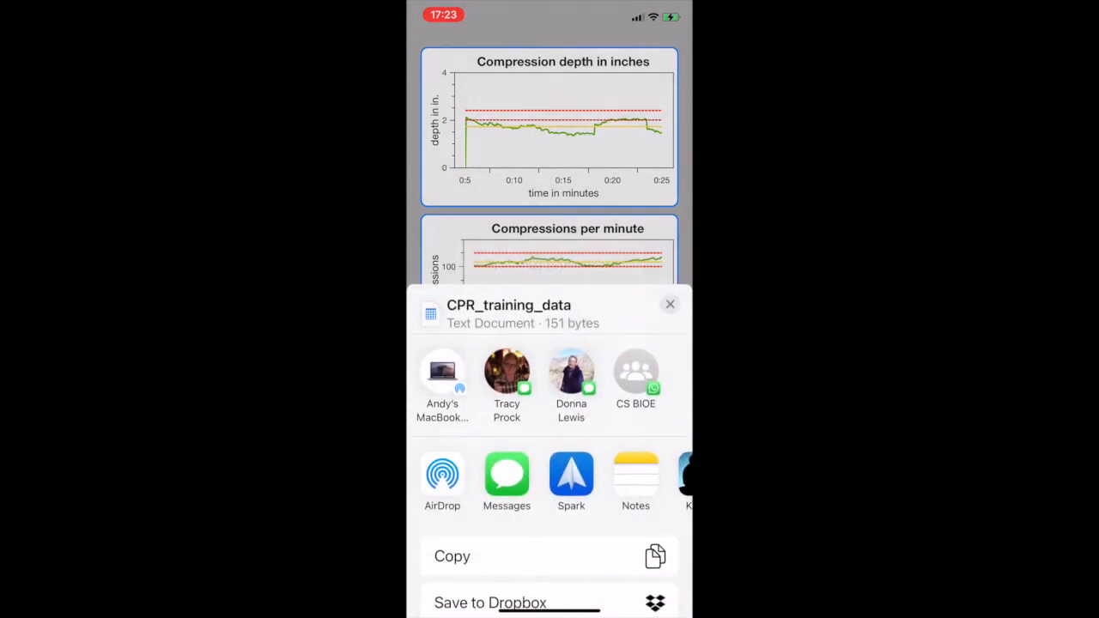
left_click(443, 374)
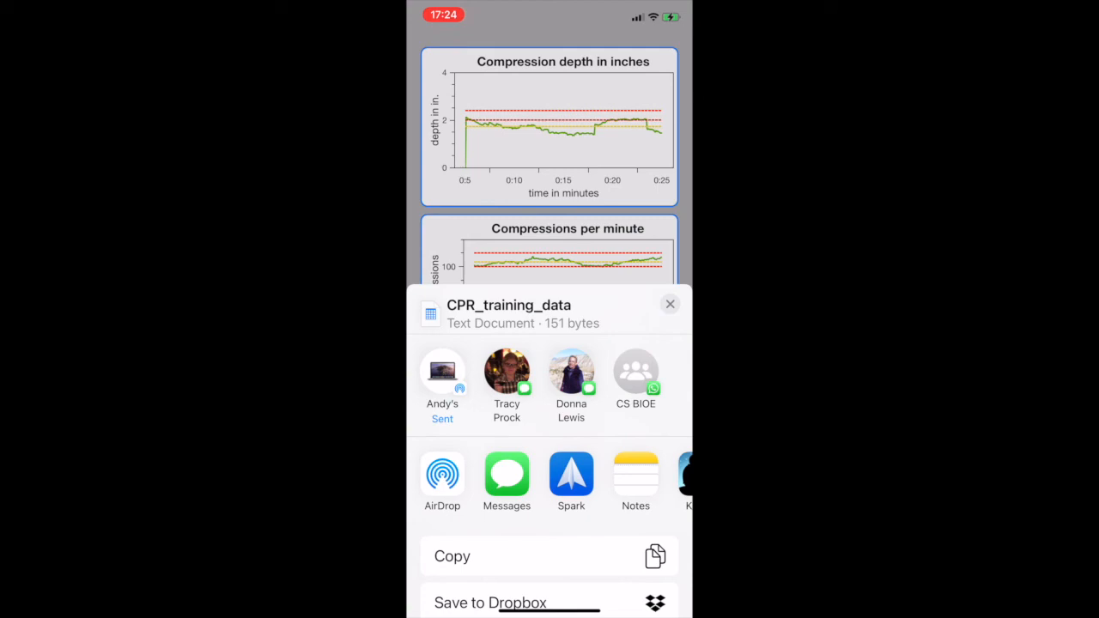